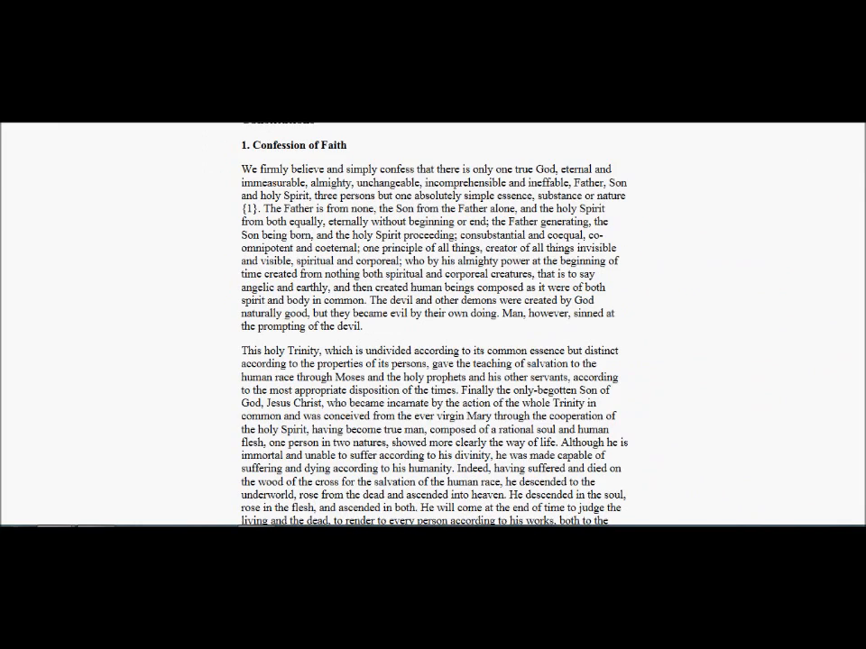
pyautogui.scroll(3)
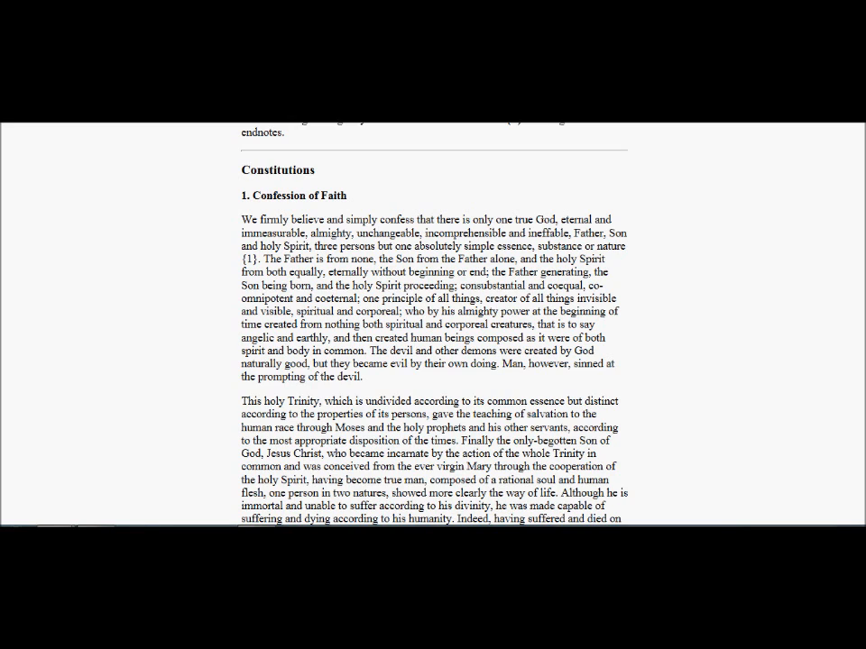
pyautogui.scroll(-3)
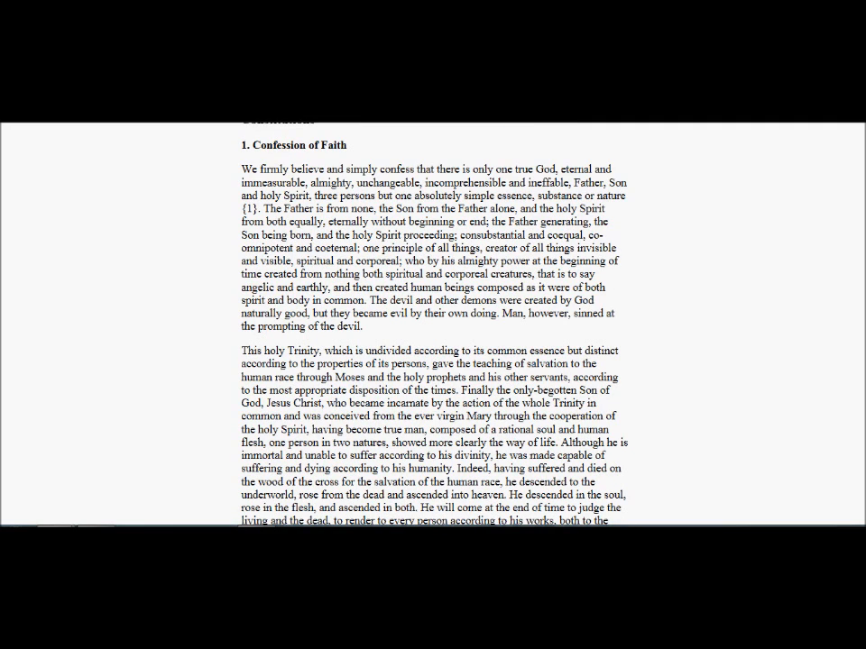
pyautogui.scroll(-3)
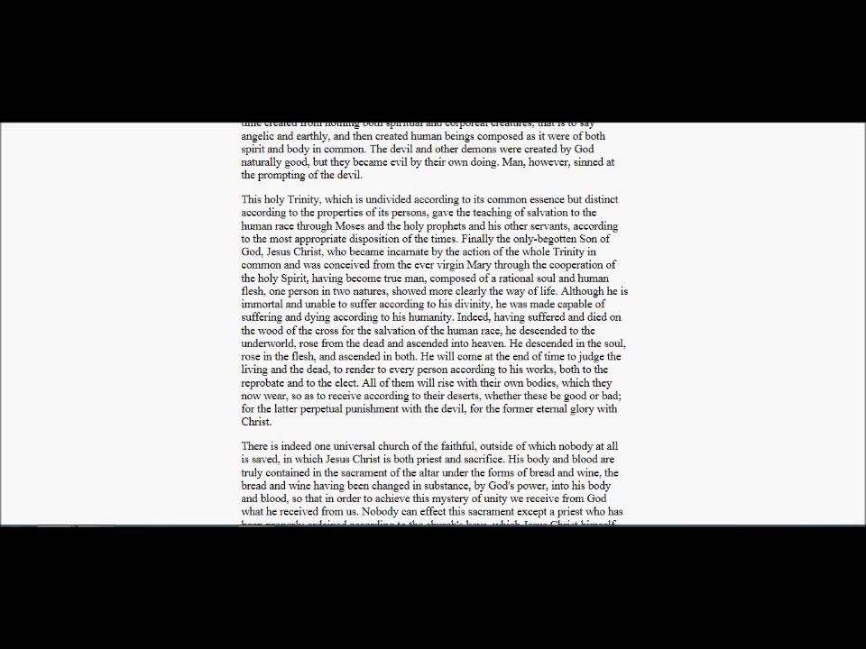
pyautogui.scroll(-3)
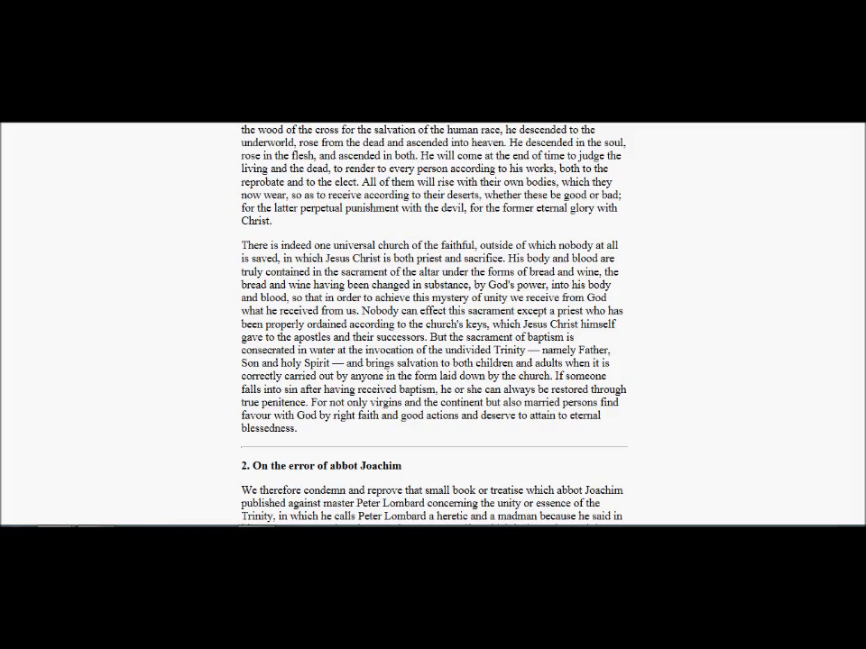
pyautogui.scroll(-3)
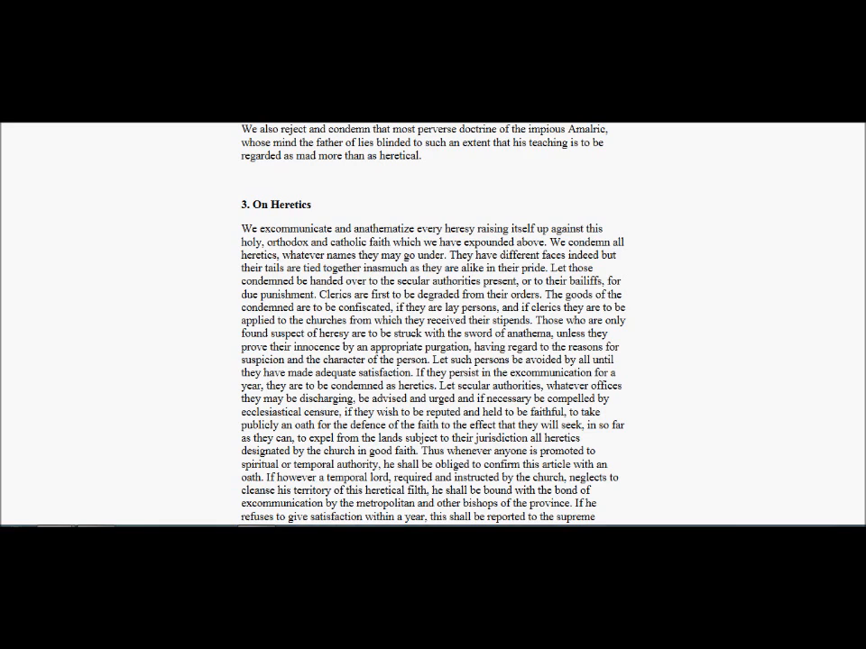